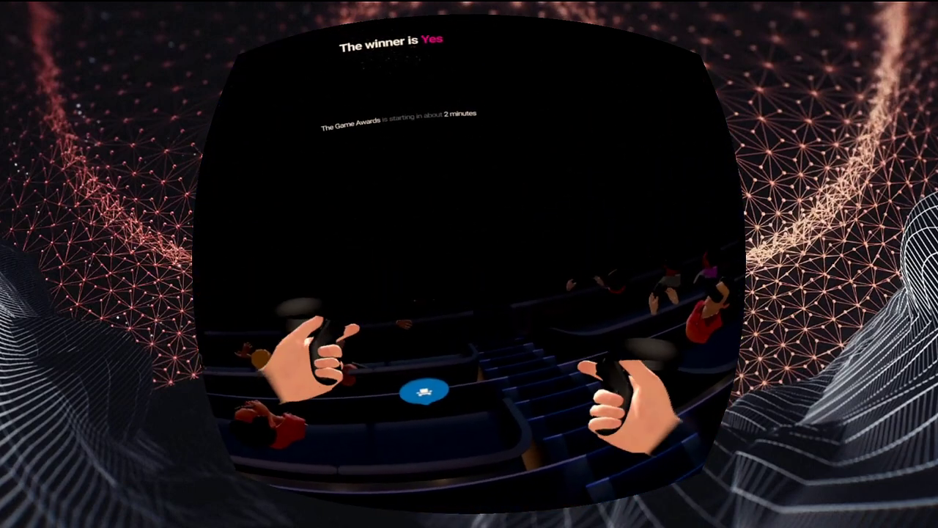
# Step: Open the Venues event menu and show the Audio tab's event and chat volume settings
pyautogui.click(419, 391)
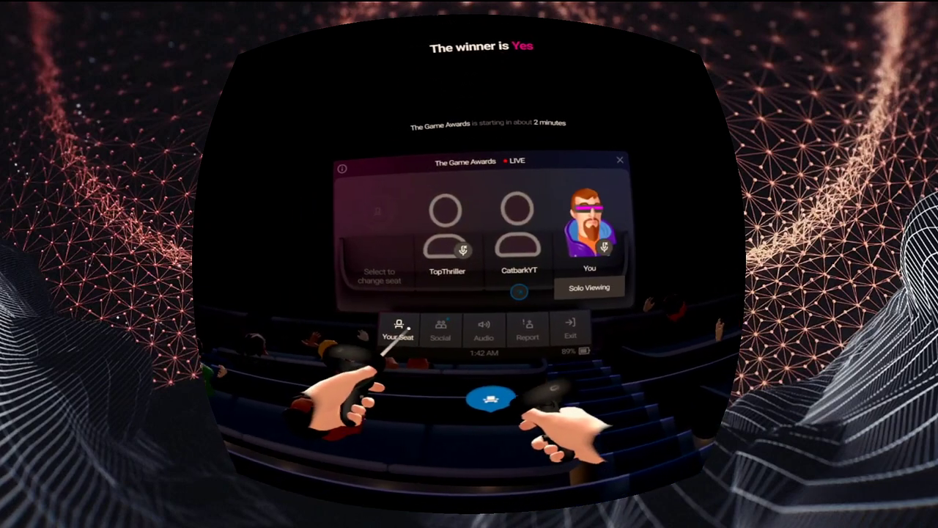
pyautogui.click(484, 327)
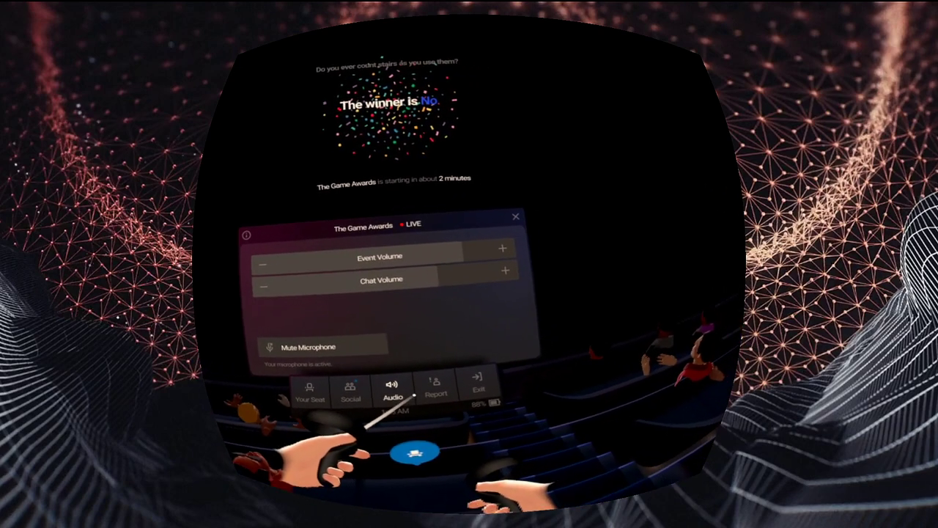
pyautogui.moveTo(469, 264)
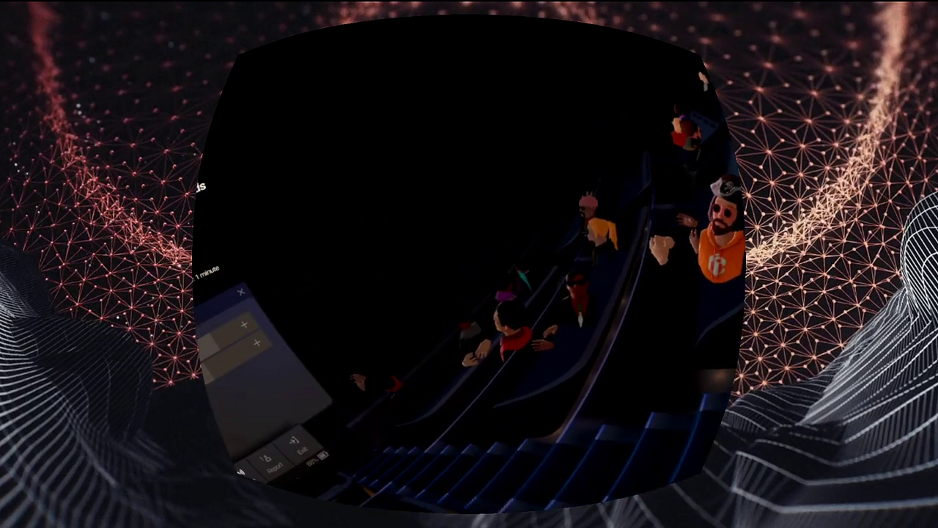
# Step: Mute the microphone, then browse the theater's other attendees in the Social tab
pyautogui.click(286, 366)
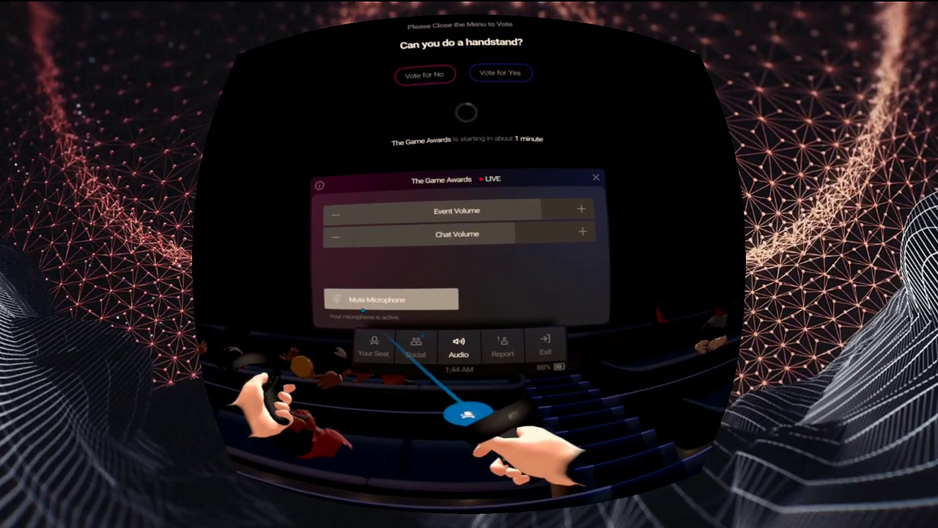
pyautogui.click(415, 347)
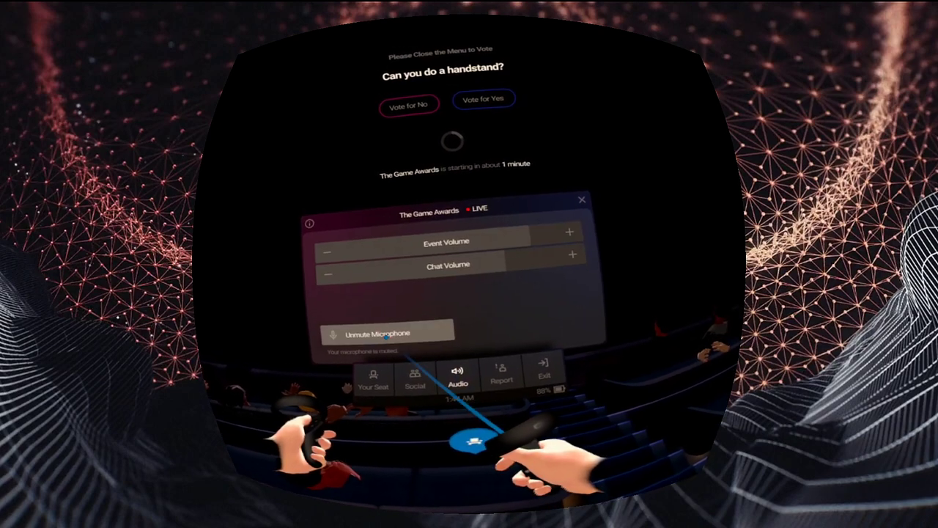
pyautogui.click(581, 199)
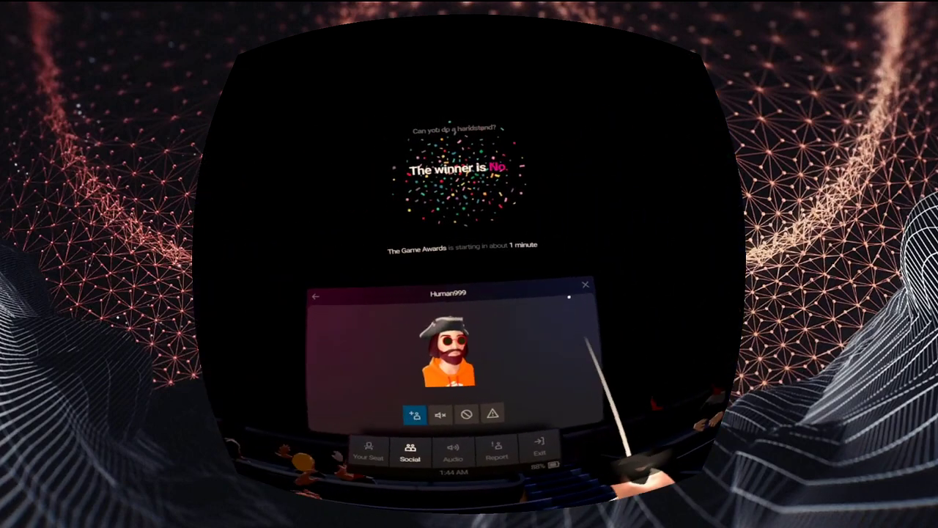
pyautogui.click(585, 284)
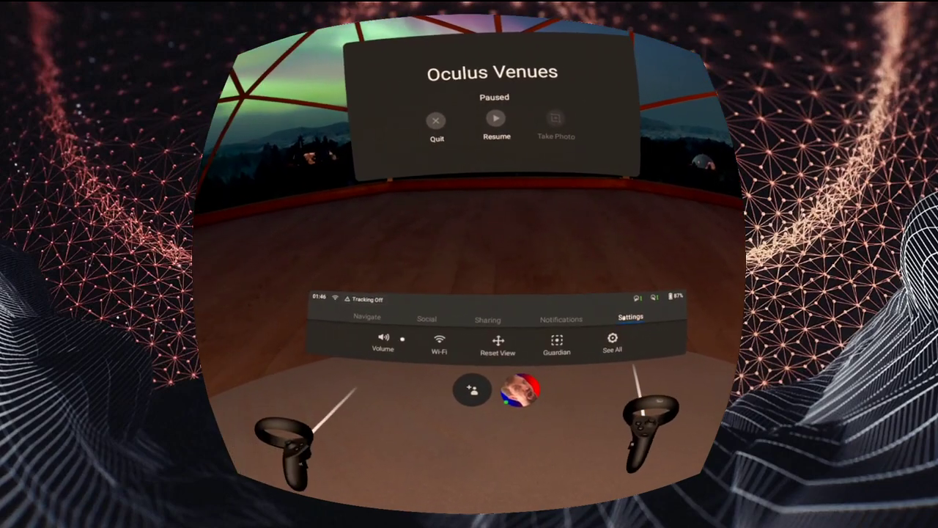
# Step: Open Guardian settings, continue past the Tracking Lost warnings, and return to the paused Venues session
pyautogui.click(556, 345)
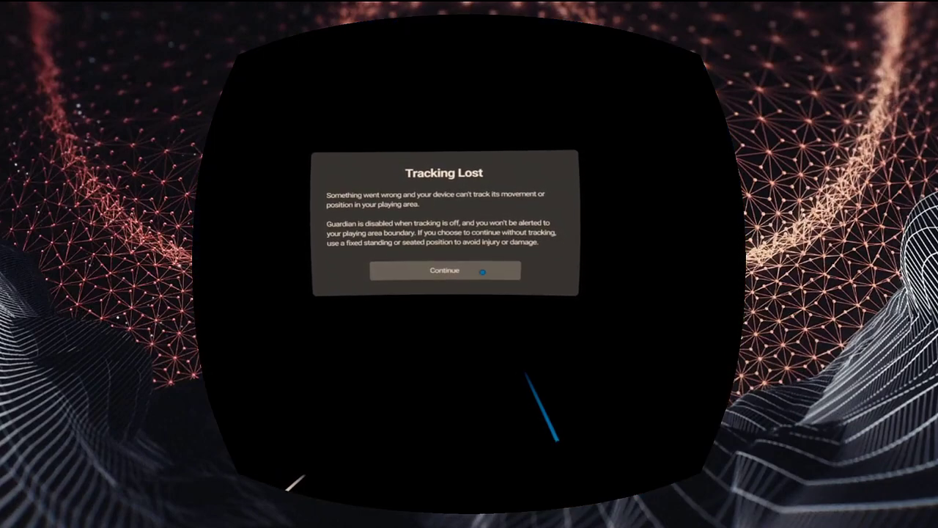
pyautogui.click(444, 270)
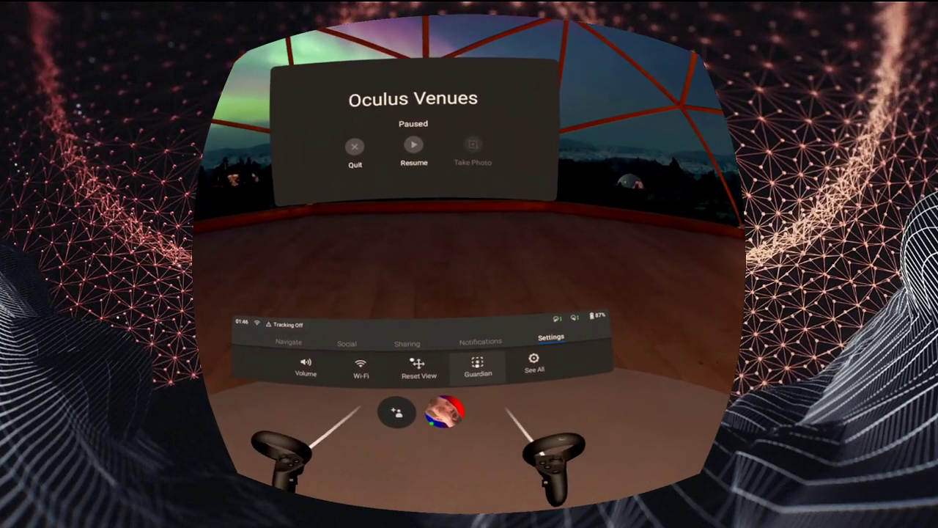
pyautogui.click(477, 364)
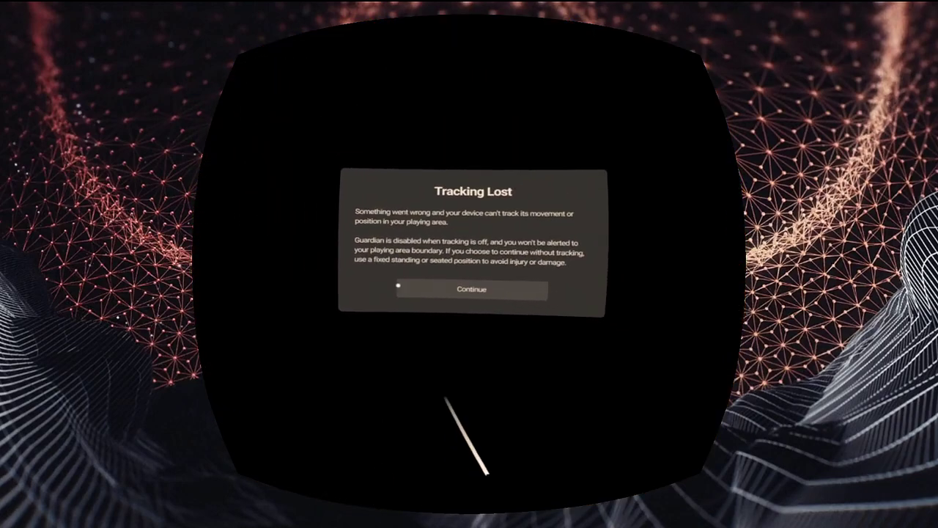
pyautogui.click(471, 289)
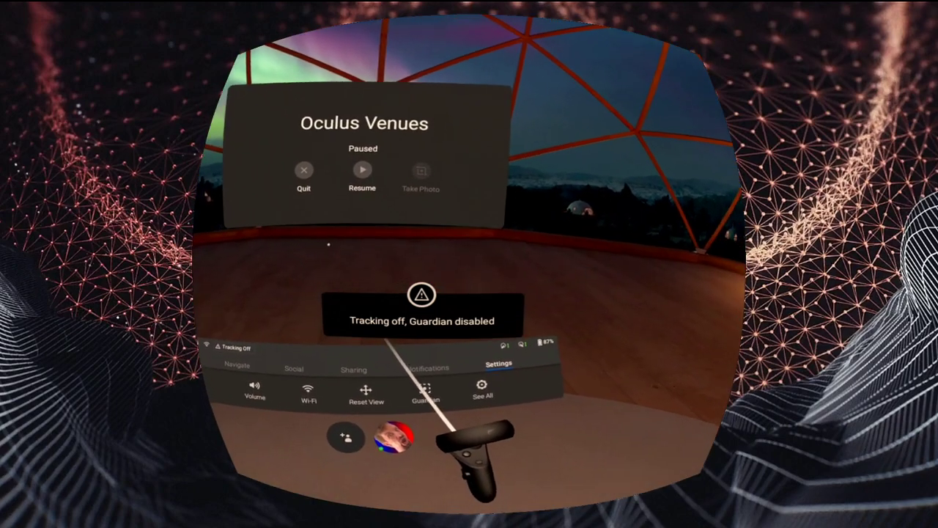
pyautogui.moveTo(469, 264)
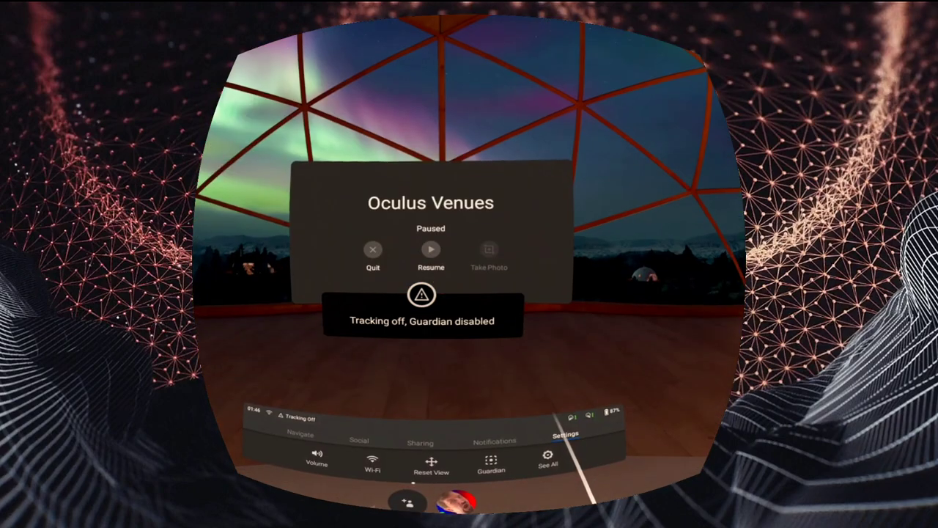
pyautogui.click(431, 249)
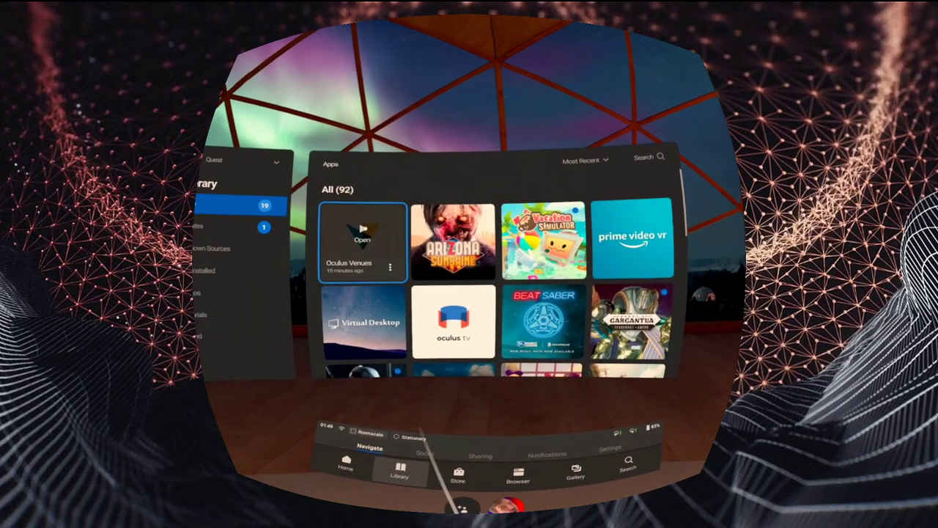
# Step: Launch Oculus Venues from the Library's installed apps
pyautogui.click(363, 241)
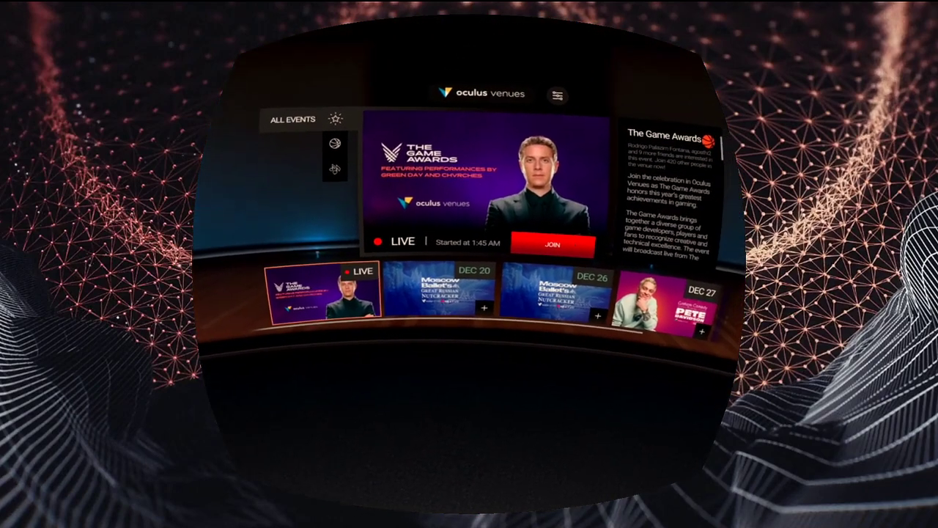
# Step: Join The Game Awards live event from the Venues events page
pyautogui.click(552, 243)
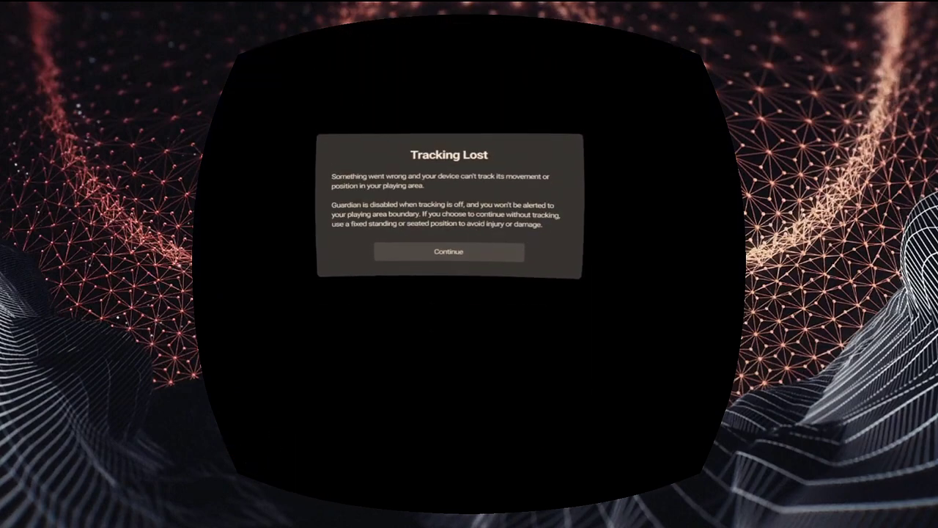
# Step: Continue without tracking to enter The Game Awards theater in solo view
pyautogui.click(448, 251)
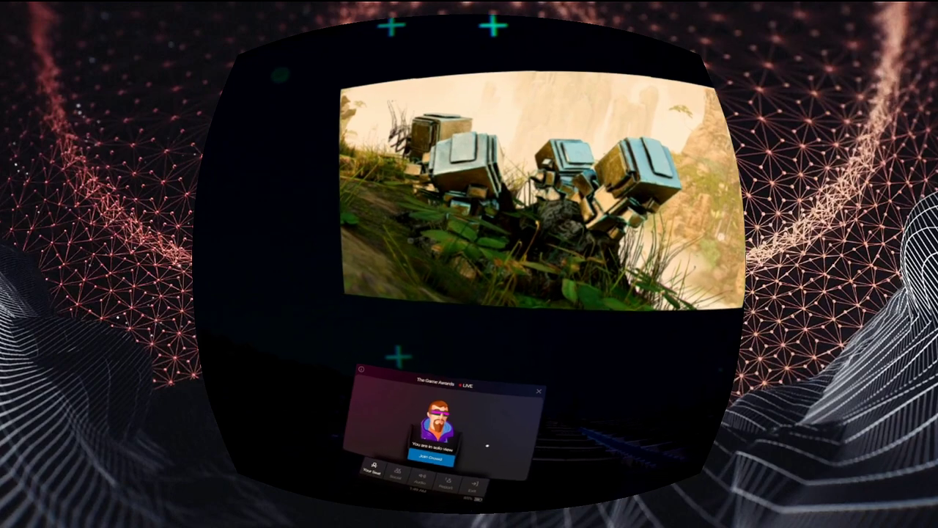